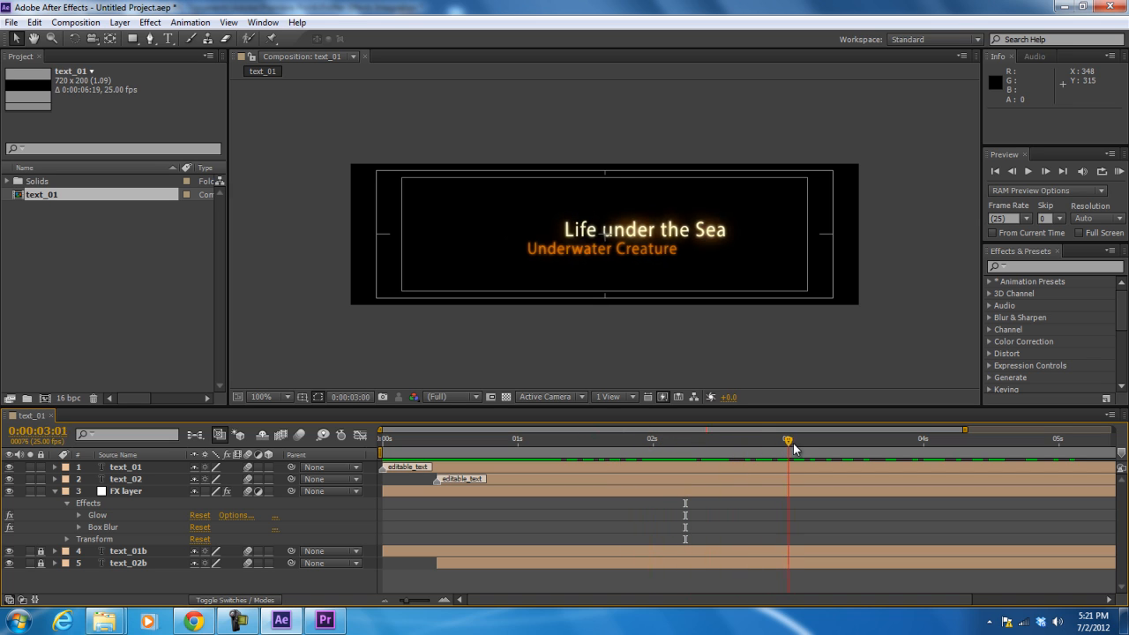
# Review the title animation and collapse the effect and text layer properties.
pyautogui.moveTo(787, 438); pyautogui.dragTo(960, 438)
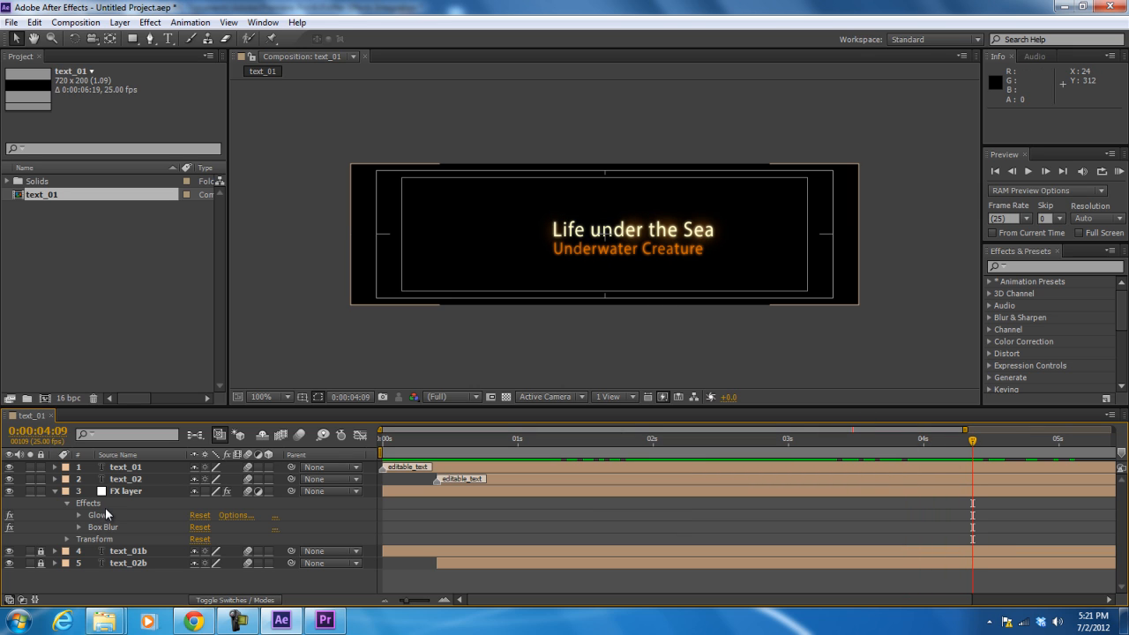
pyautogui.moveTo(528, 505)
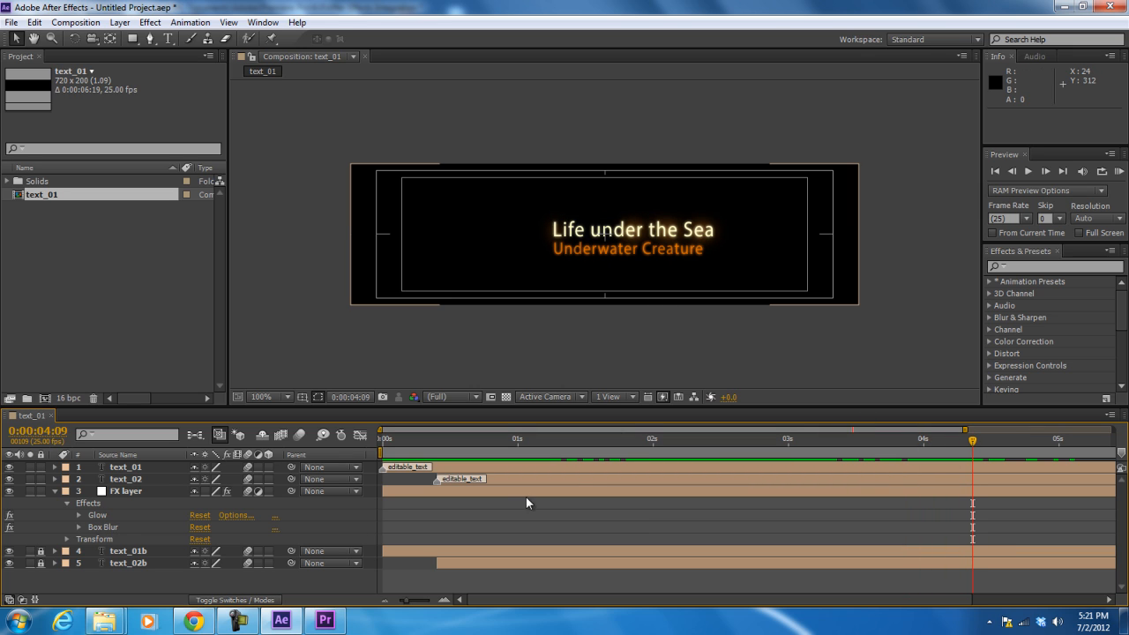
pyautogui.click(1002, 439)
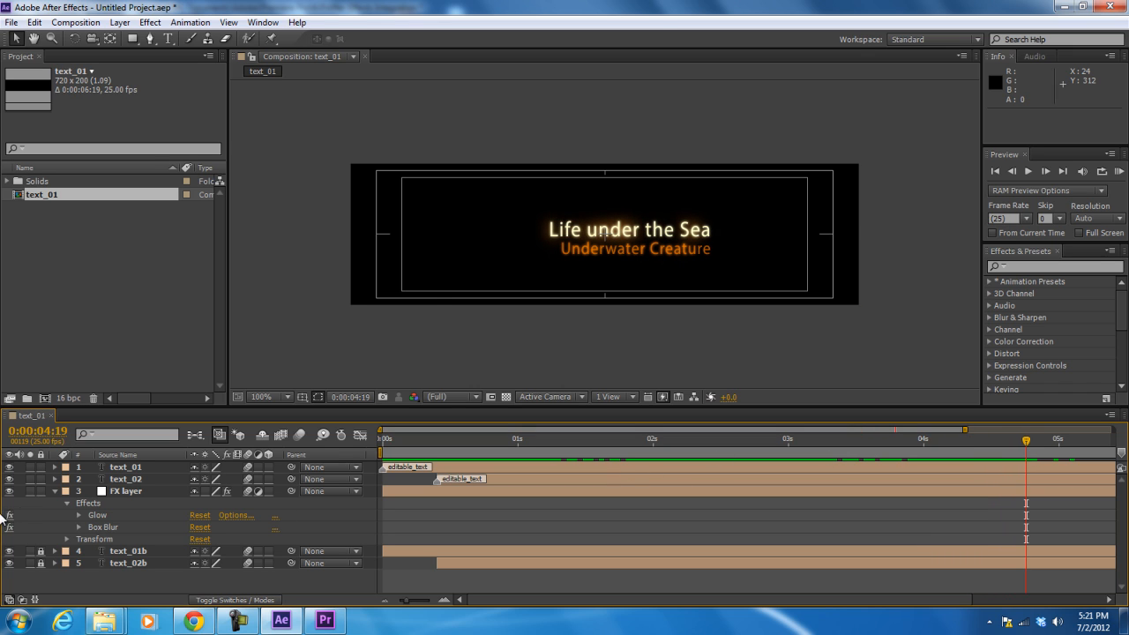
pyautogui.click(55, 490)
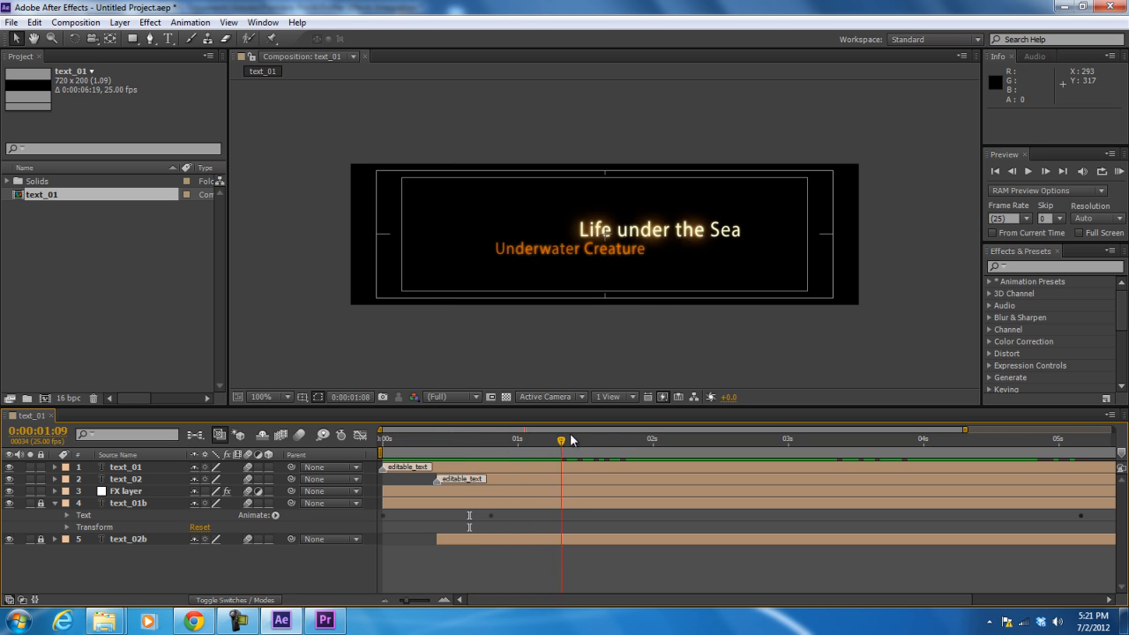
pyautogui.click(615, 438)
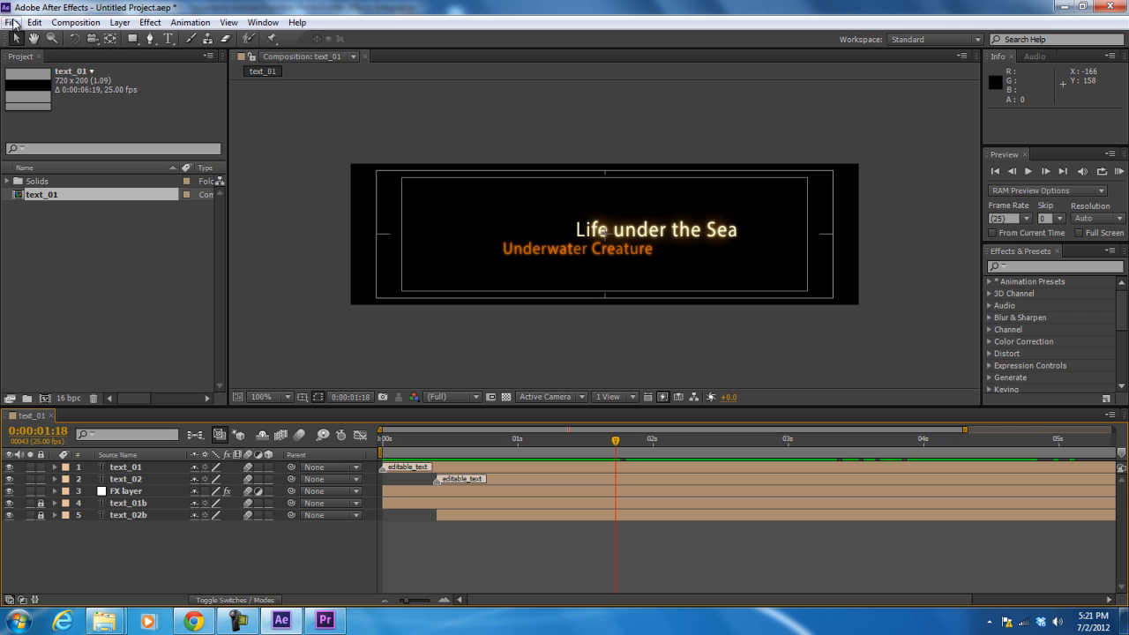
# Save the project as typo.aep, confirming replacement of the existing file.
pyautogui.click(10, 21)
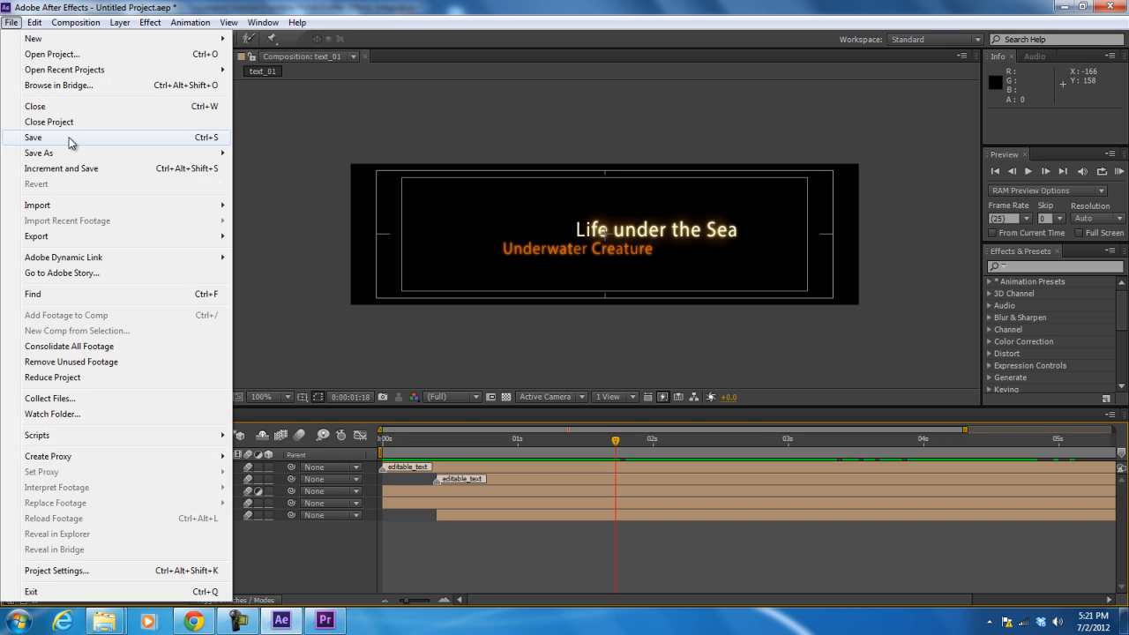
pyautogui.click(39, 152)
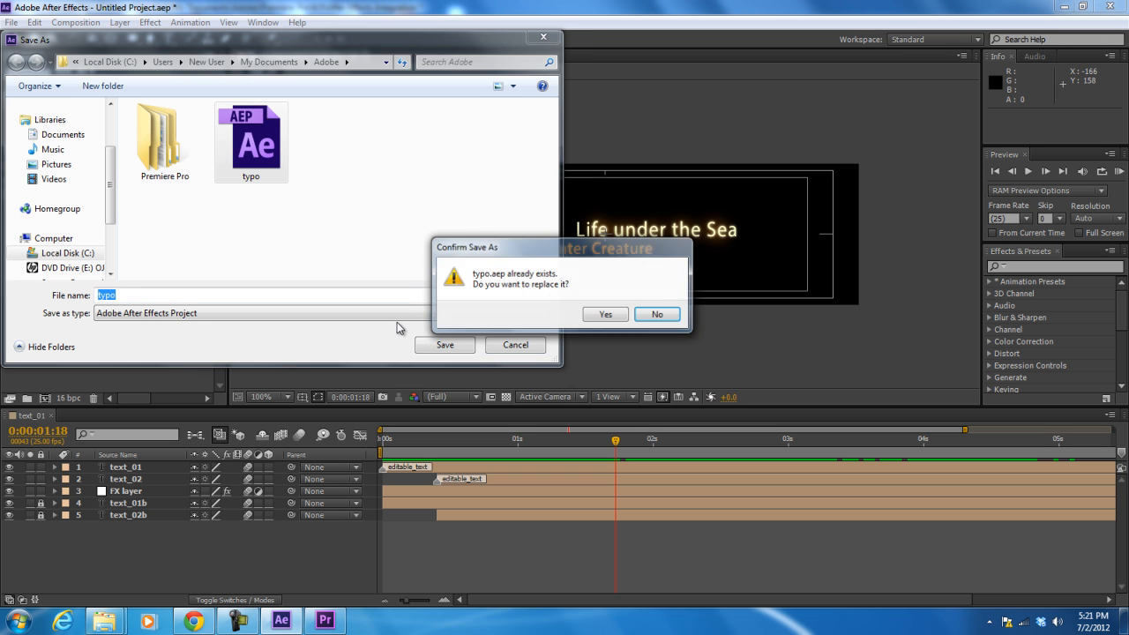
pyautogui.click(604, 314)
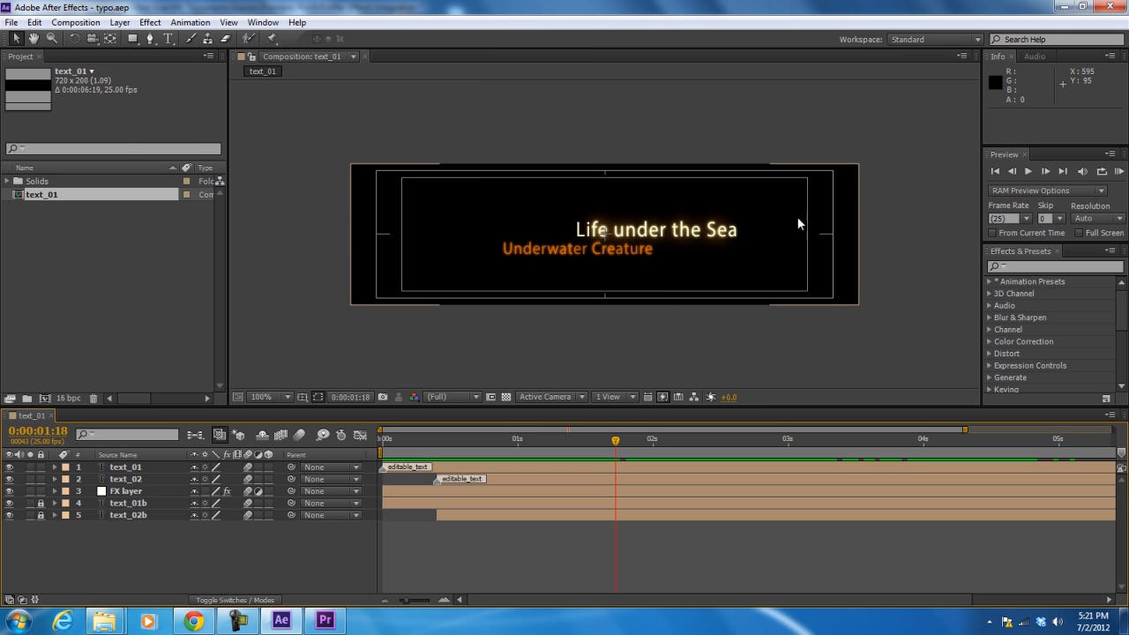
pyautogui.click(324, 621)
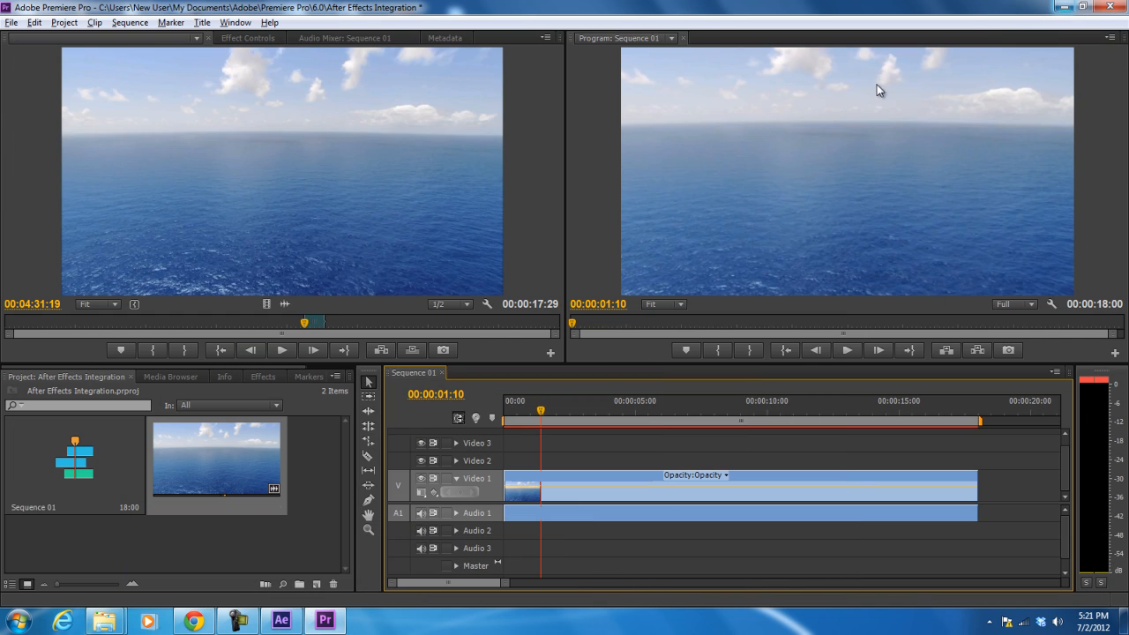
pyautogui.click(515, 409)
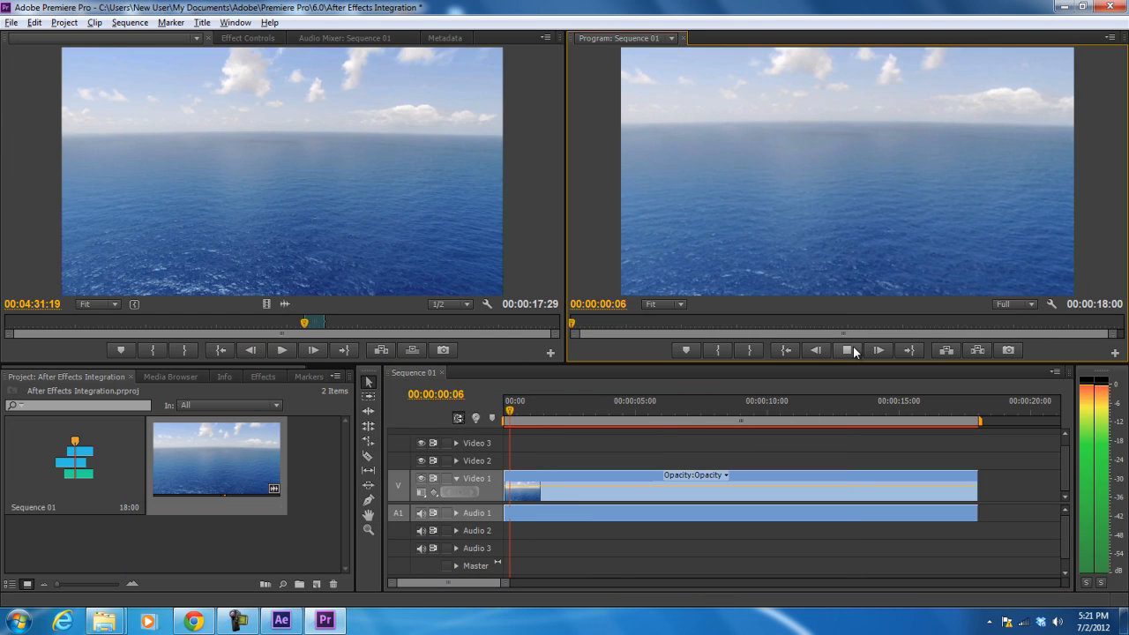
pyautogui.click(847, 349)
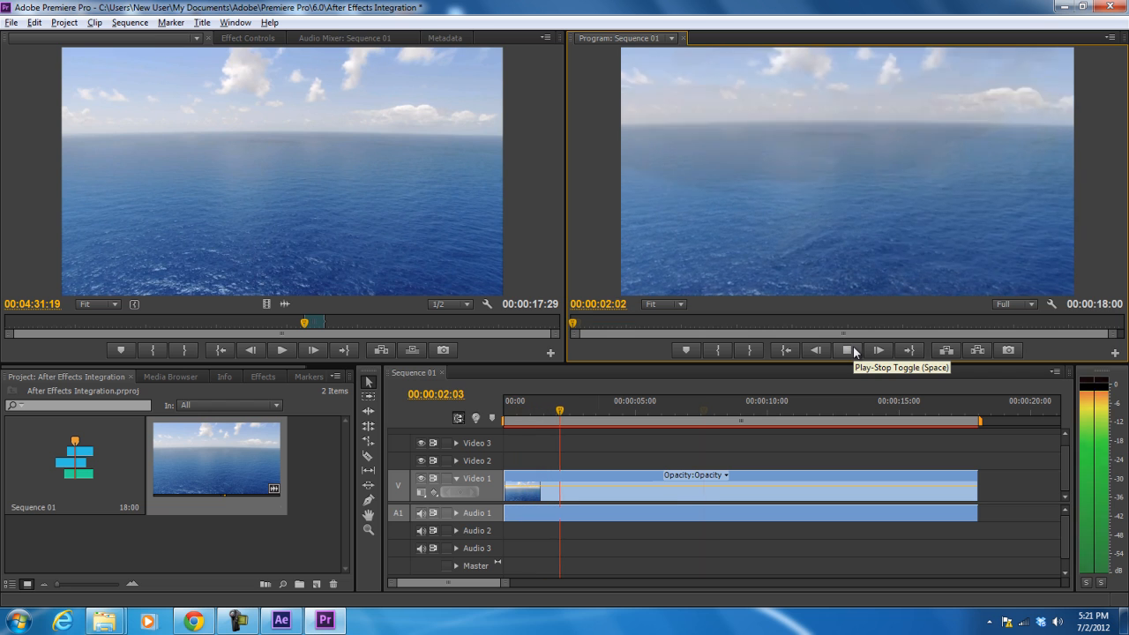
pyautogui.click(847, 350)
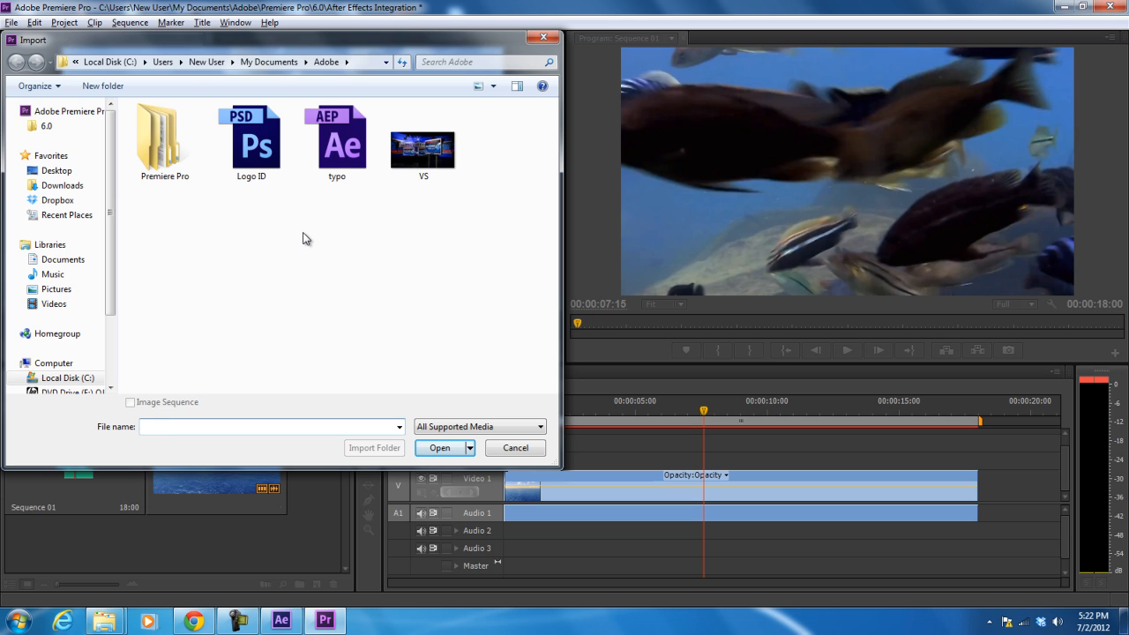
pyautogui.moveTo(337, 145)
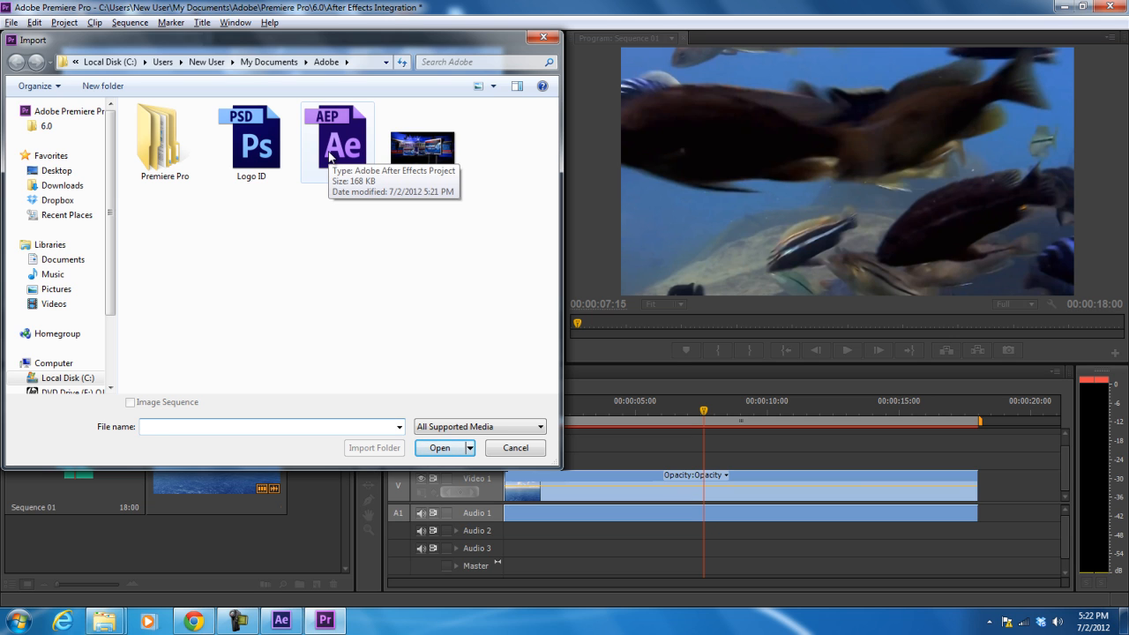
# Import typo.aep and select its text_01 composition as a project clip.
pyautogui.click(336, 144)
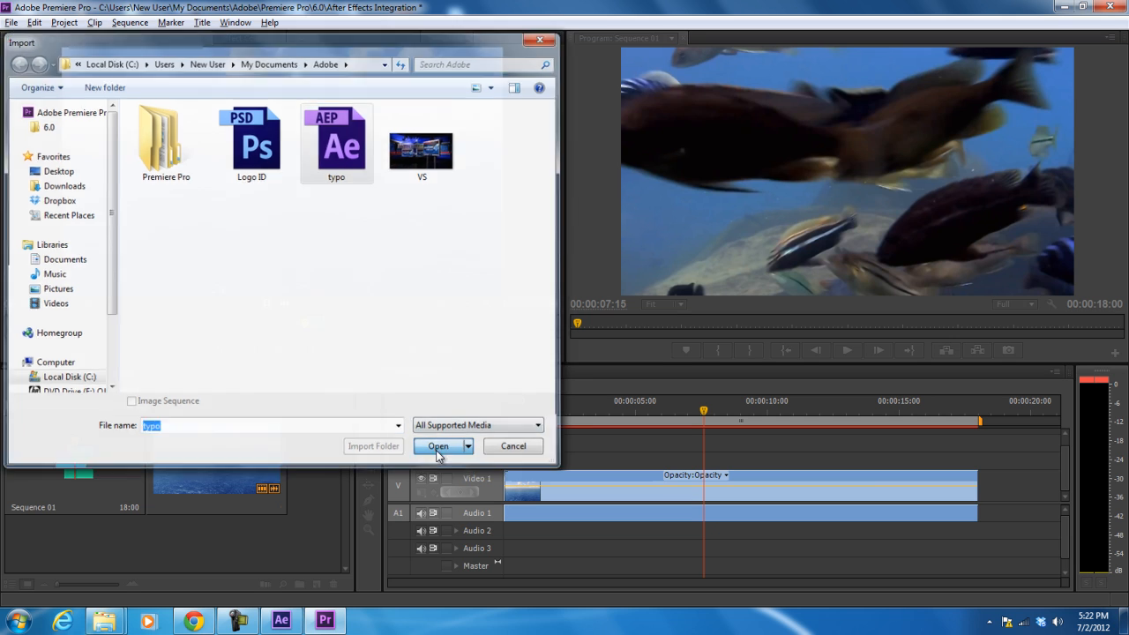
pyautogui.click(438, 445)
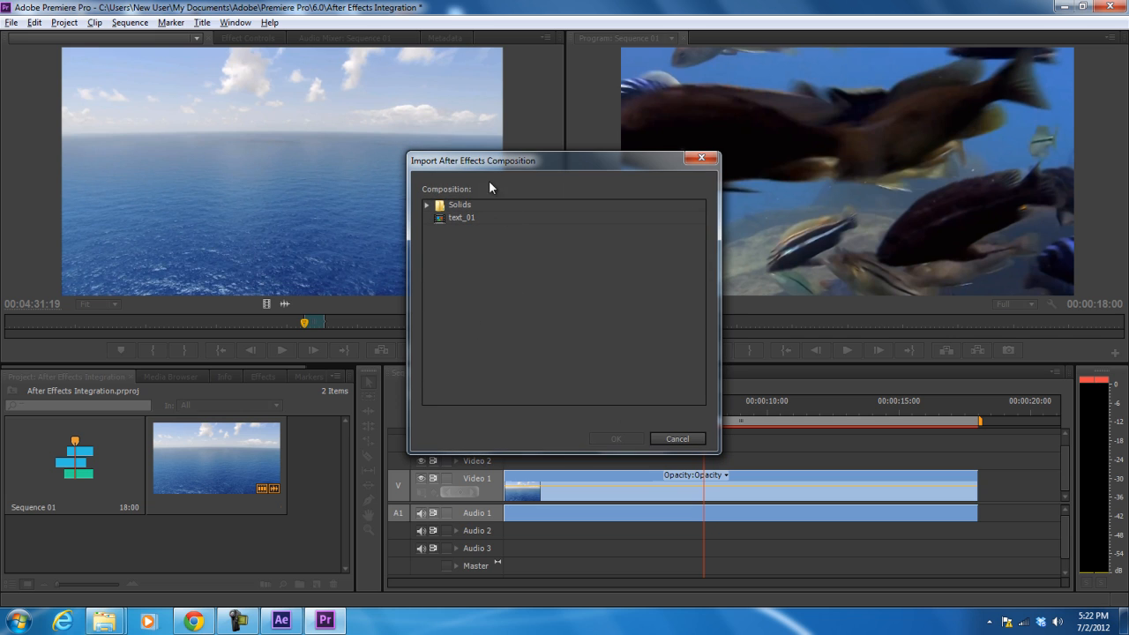
pyautogui.moveTo(473, 222)
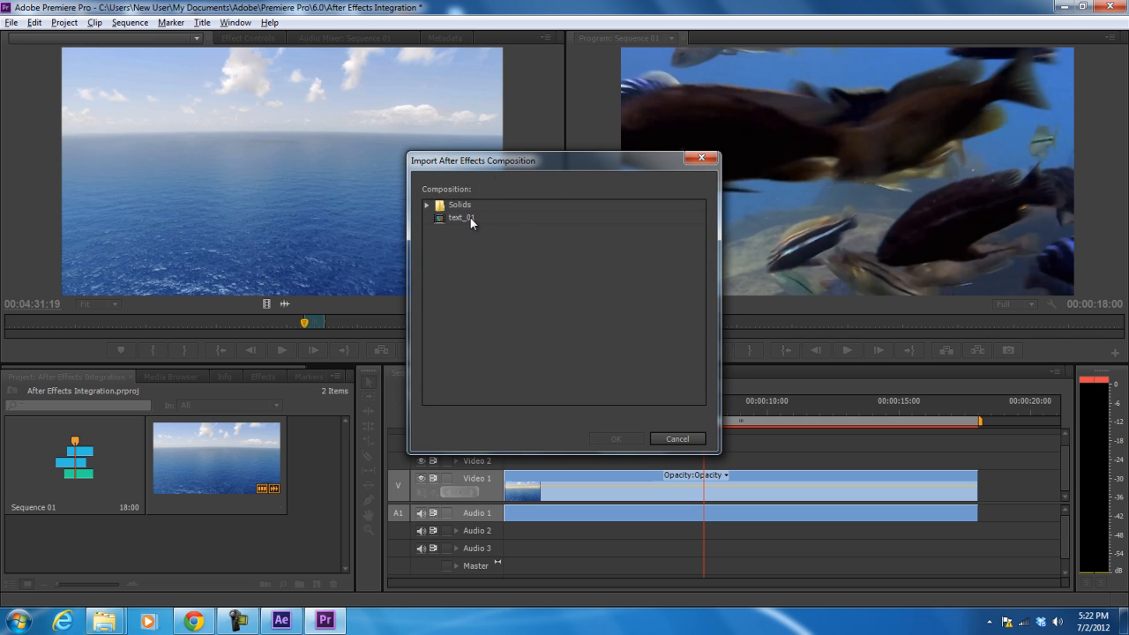
pyautogui.click(427, 205)
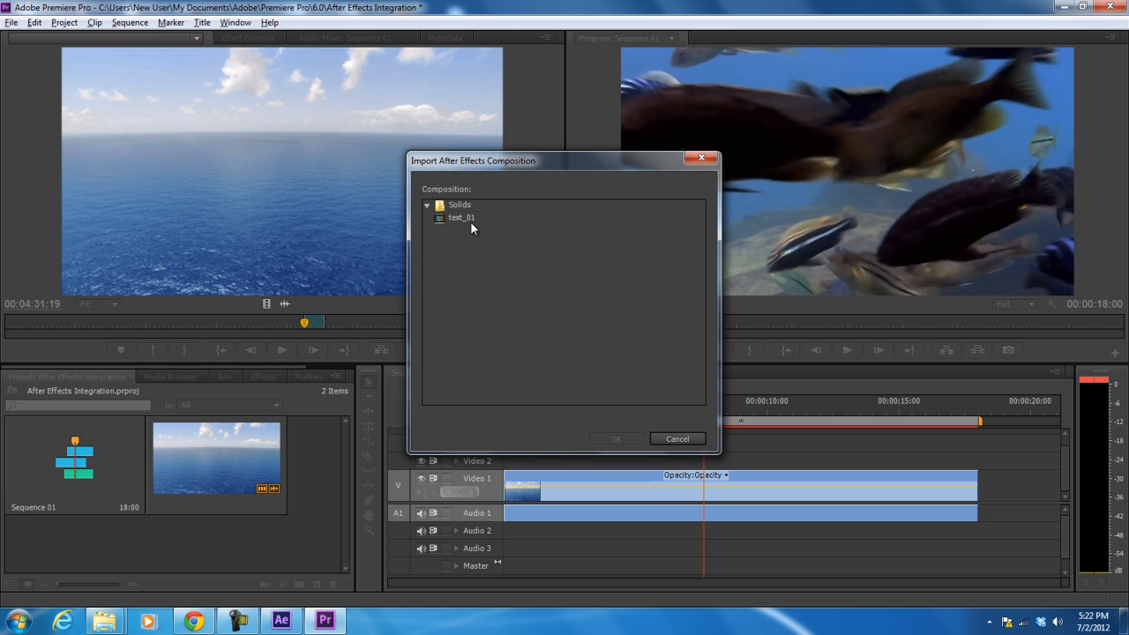
pyautogui.click(462, 217)
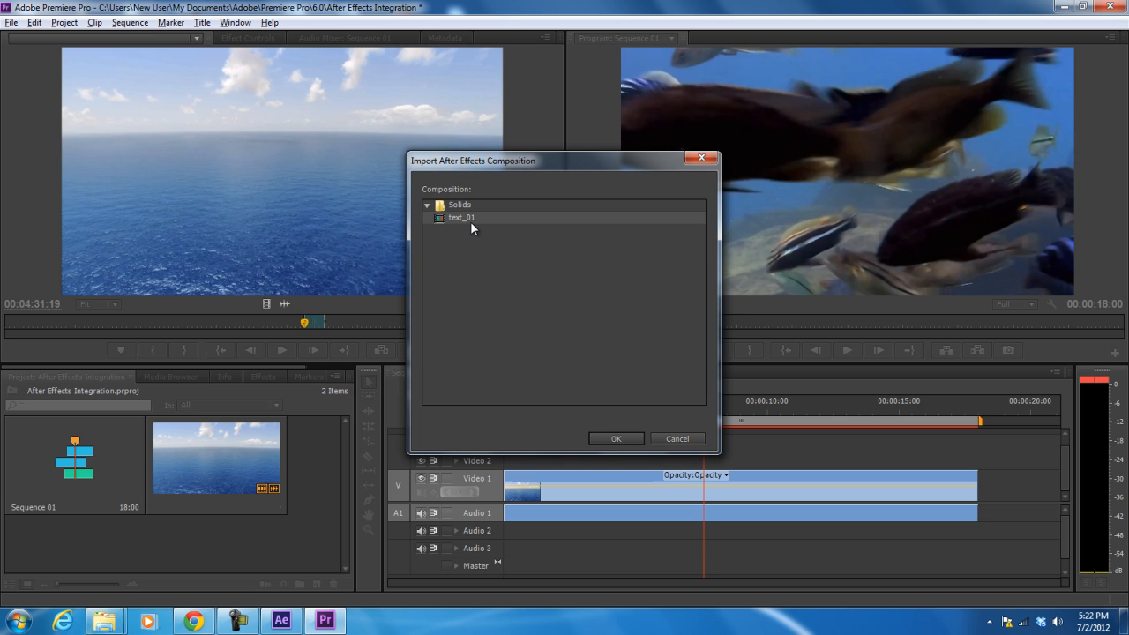
pyautogui.click(615, 438)
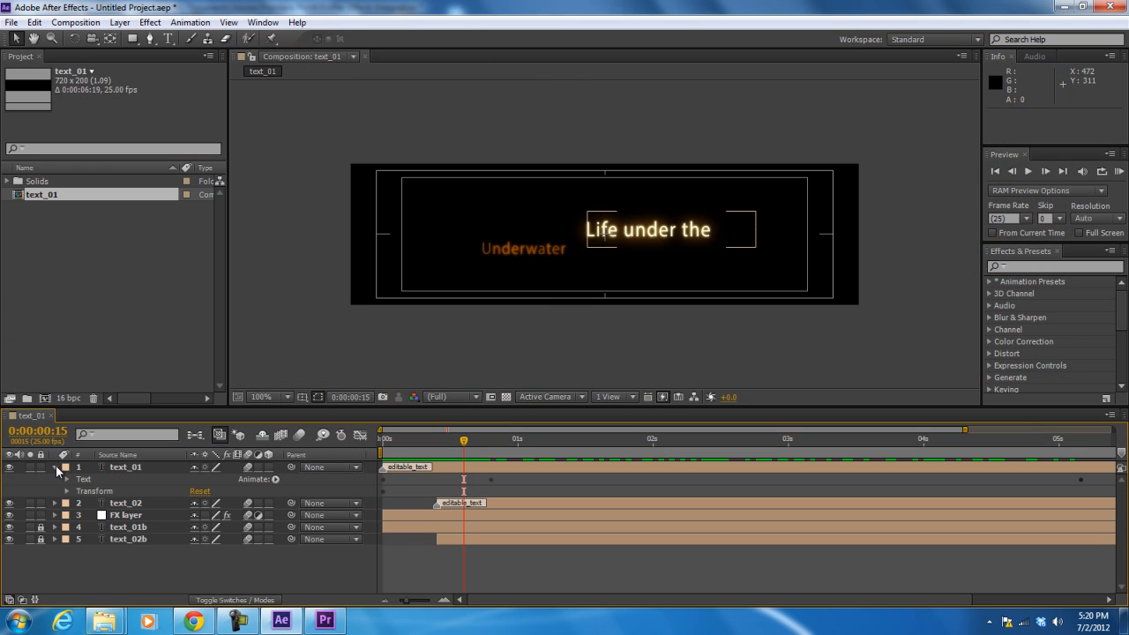
pyautogui.moveTo(71, 483)
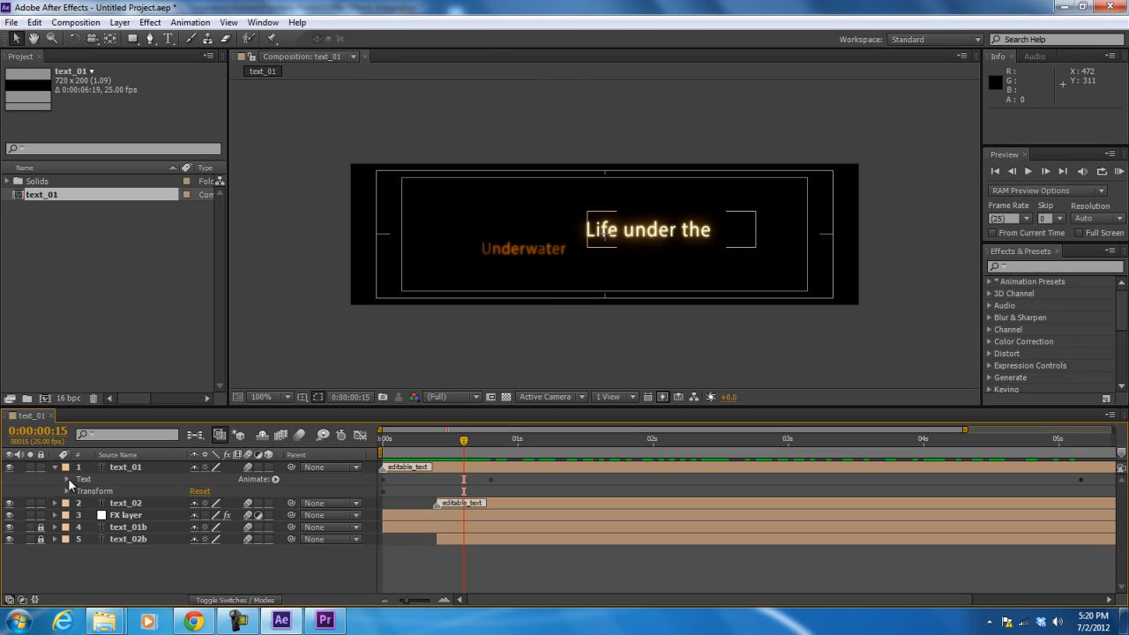
pyautogui.click(67, 480)
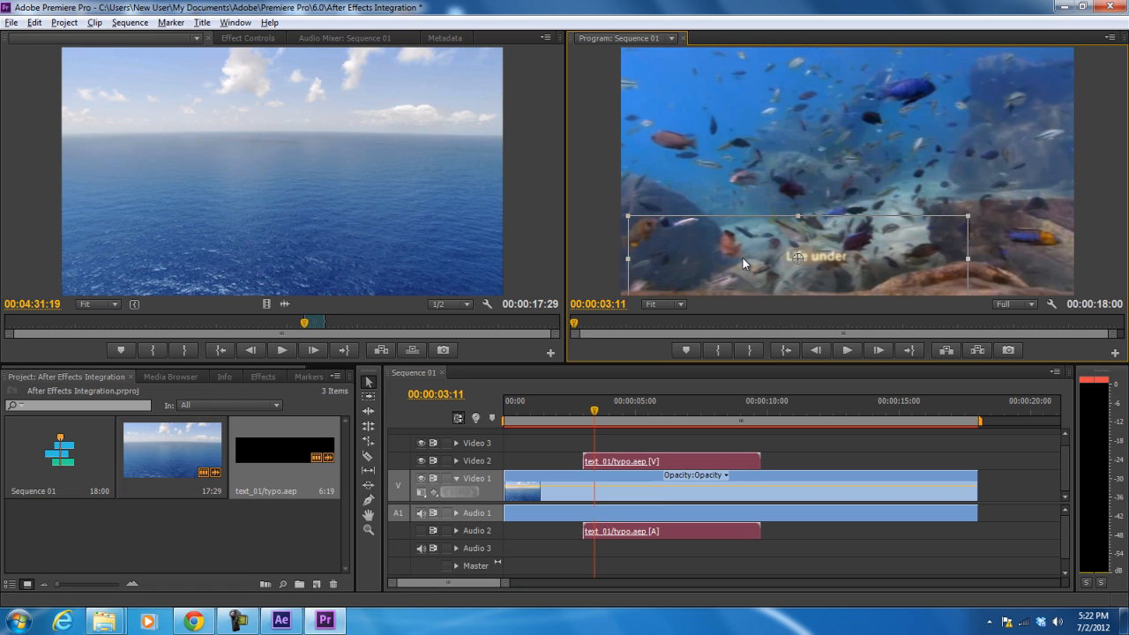
# Set the text_01 title clip's Speed/Duration to 50% speed.
pyautogui.moveTo(798, 256); pyautogui.dragTo(820, 245)
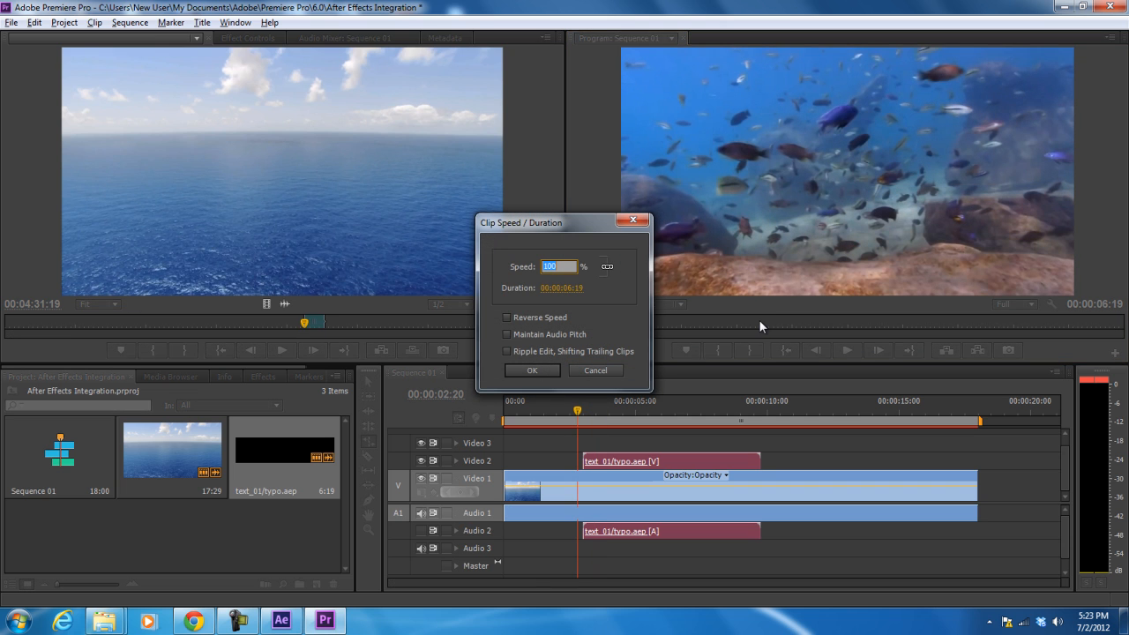
pyautogui.write('50')
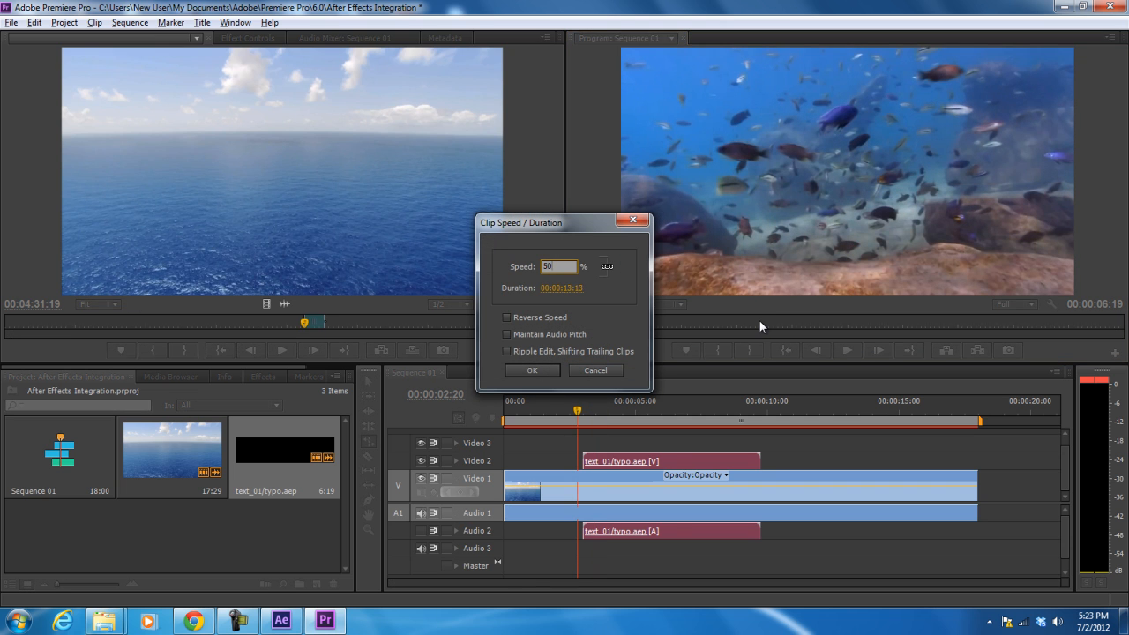
pyautogui.click(533, 371)
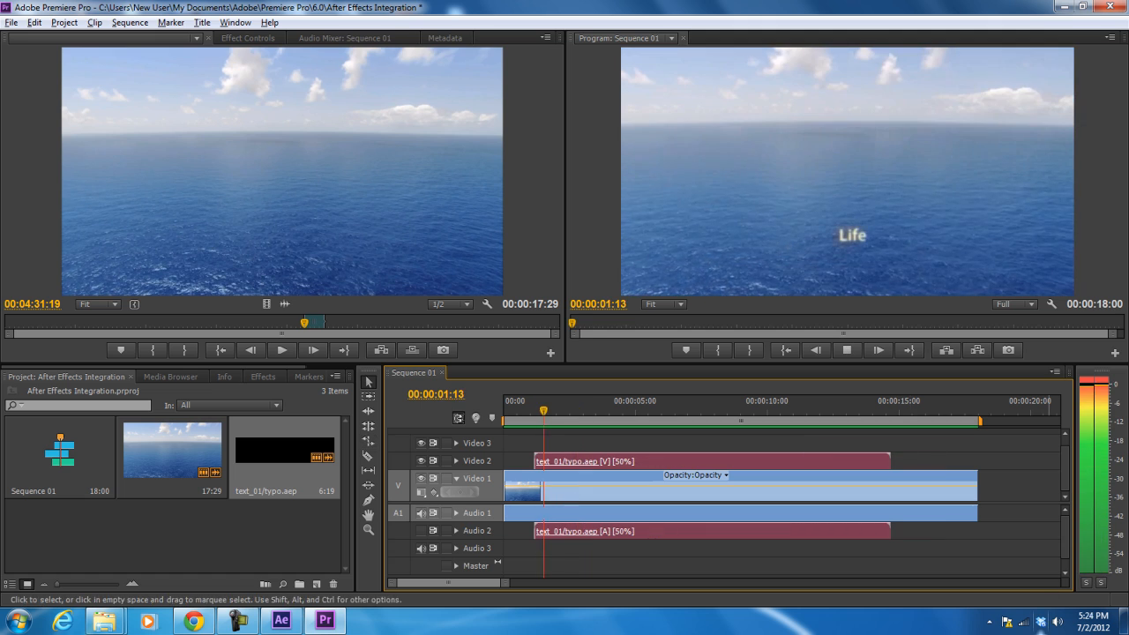